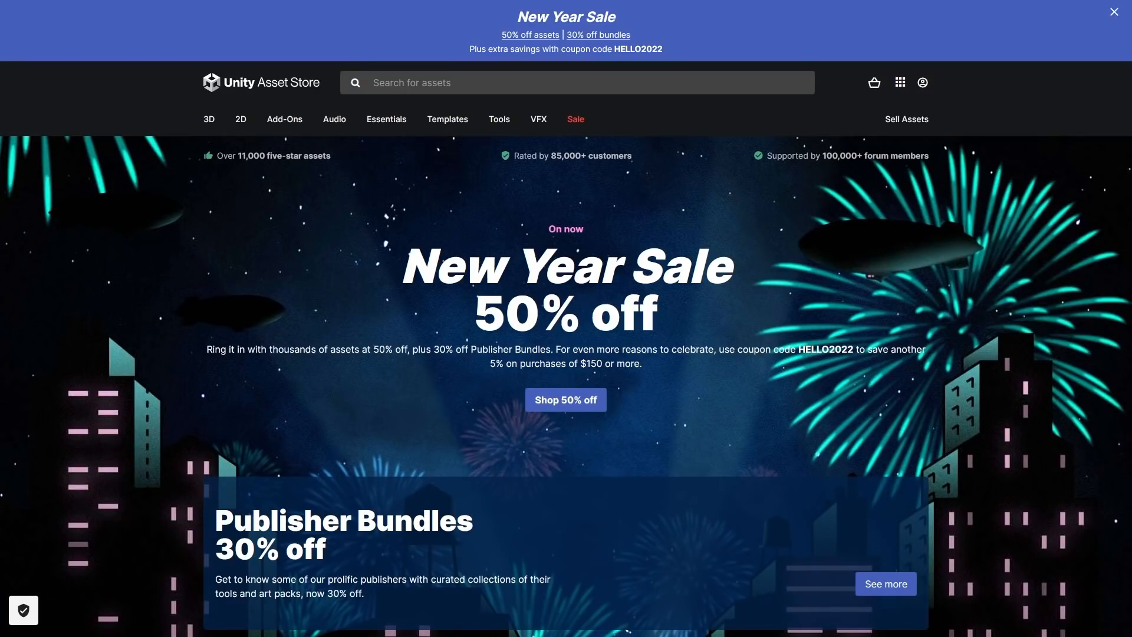
{"action": "mouse_move", "coordinate": [798, 439]}
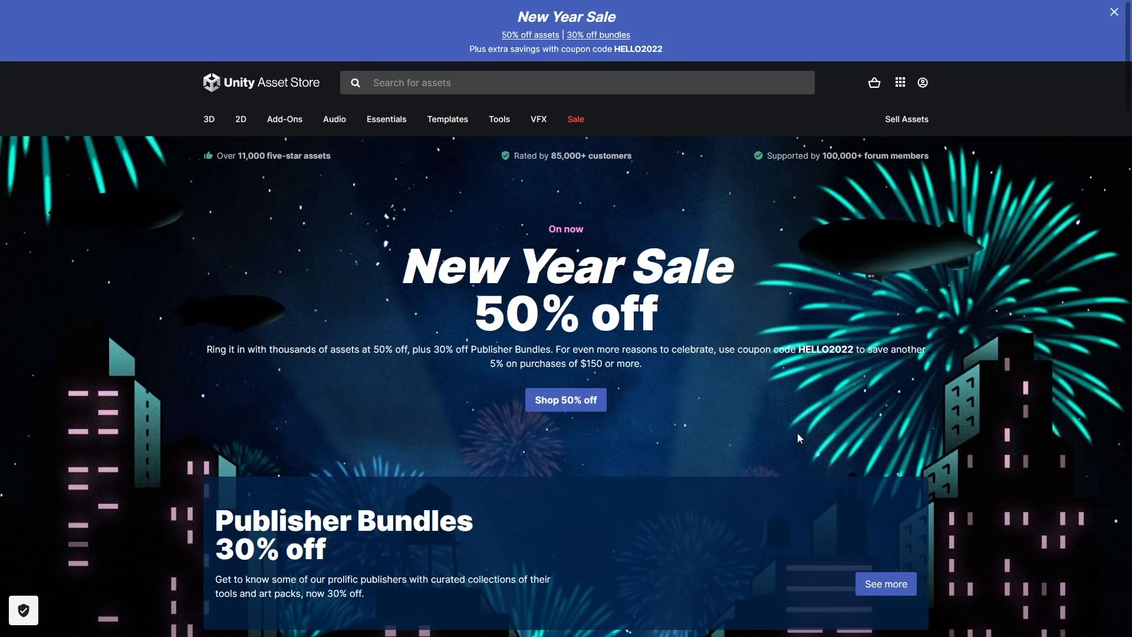
Scroll the home page past the New Year Sale and Publisher Bundles to the Popular assets.
{"action": "scroll", "scroll_direction": "down", "scroll_amount": 3}
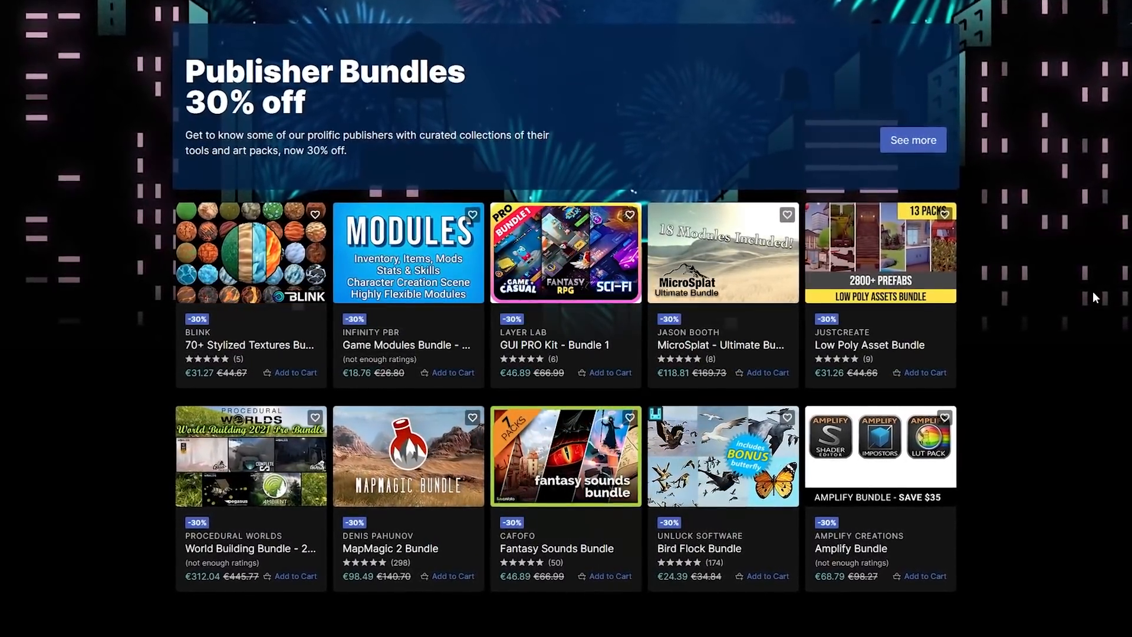
{"action": "scroll", "scroll_direction": "down", "scroll_amount": 3}
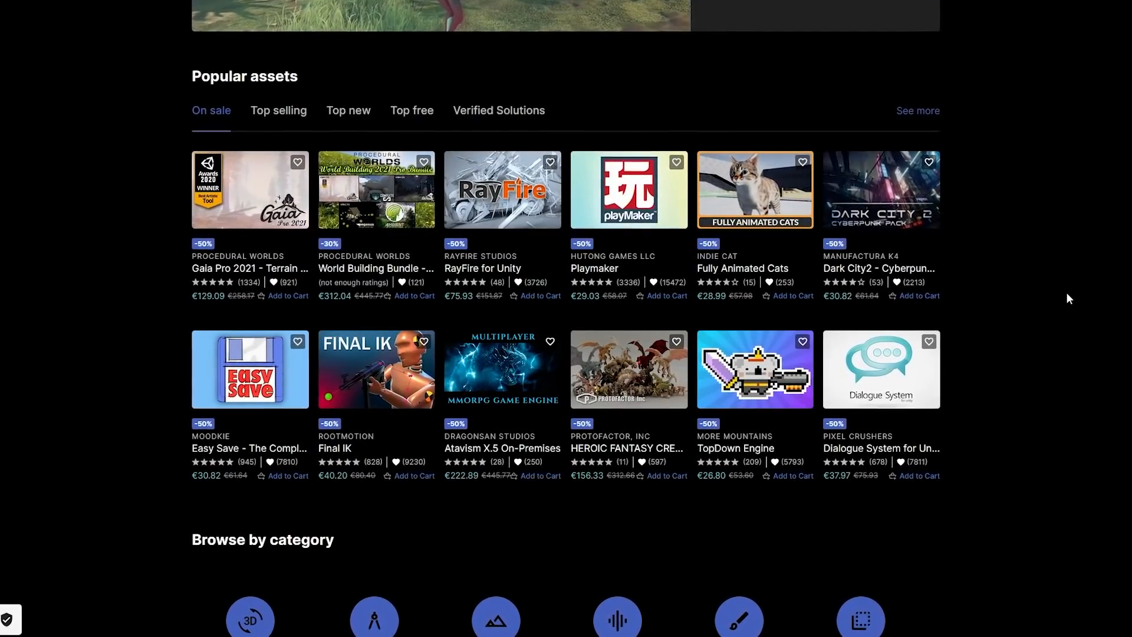
{"action": "scroll", "scroll_direction": "down", "scroll_amount": 3}
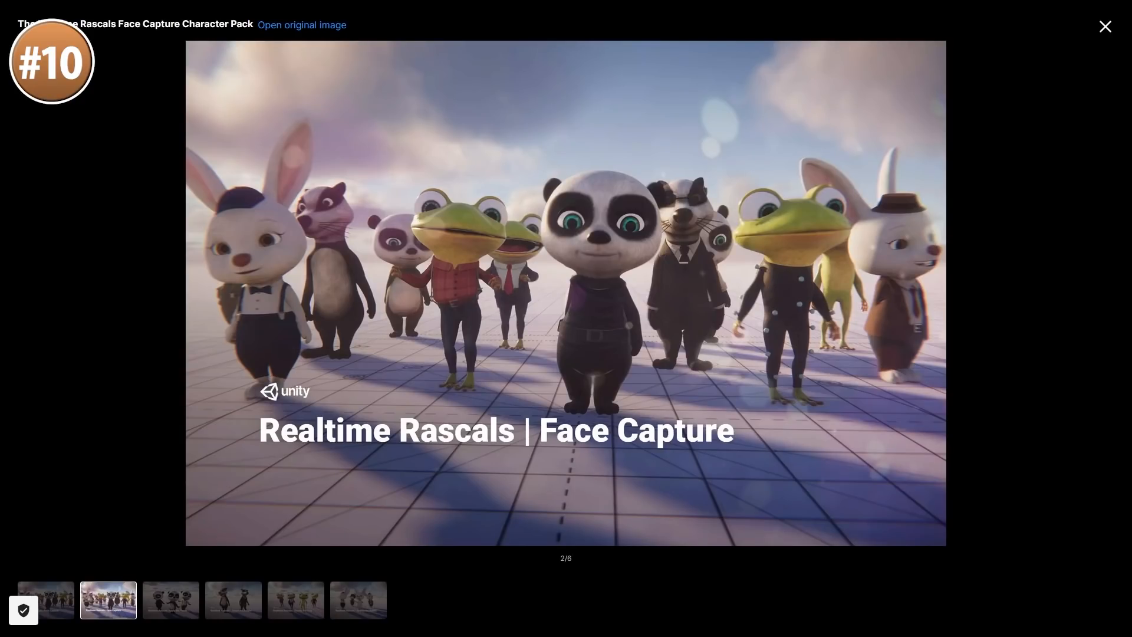
Cycle the gallery through Shanks the Frog, the group image, Jasper the Badger and Sydney the Rabbit.
{"action": "left_click", "coordinate": [169, 600]}
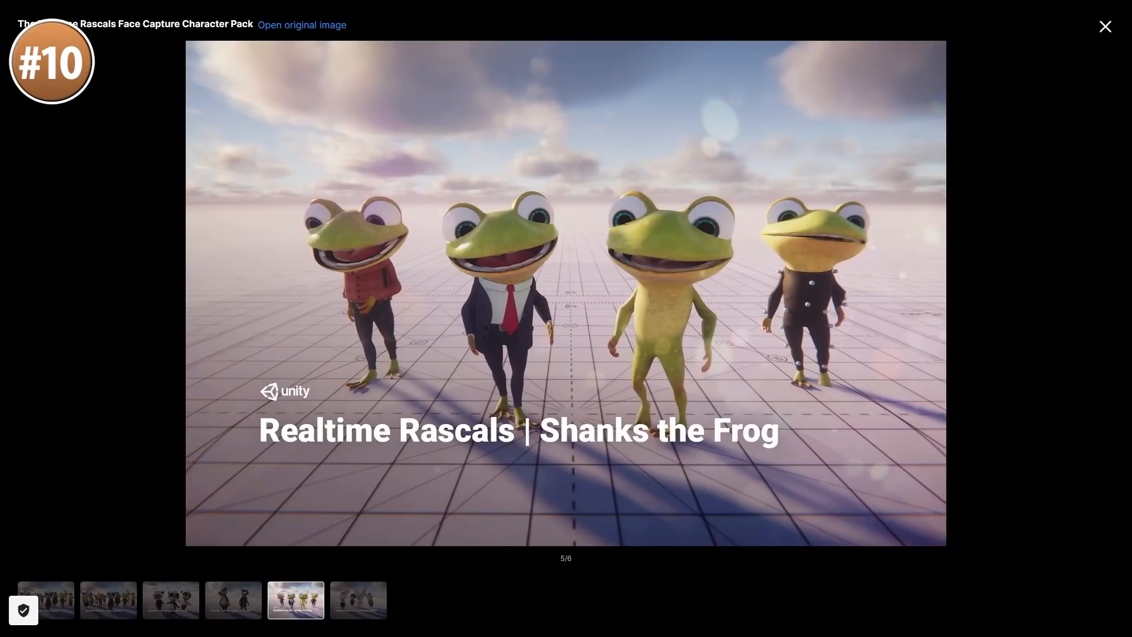
{"action": "left_click", "coordinate": [357, 600]}
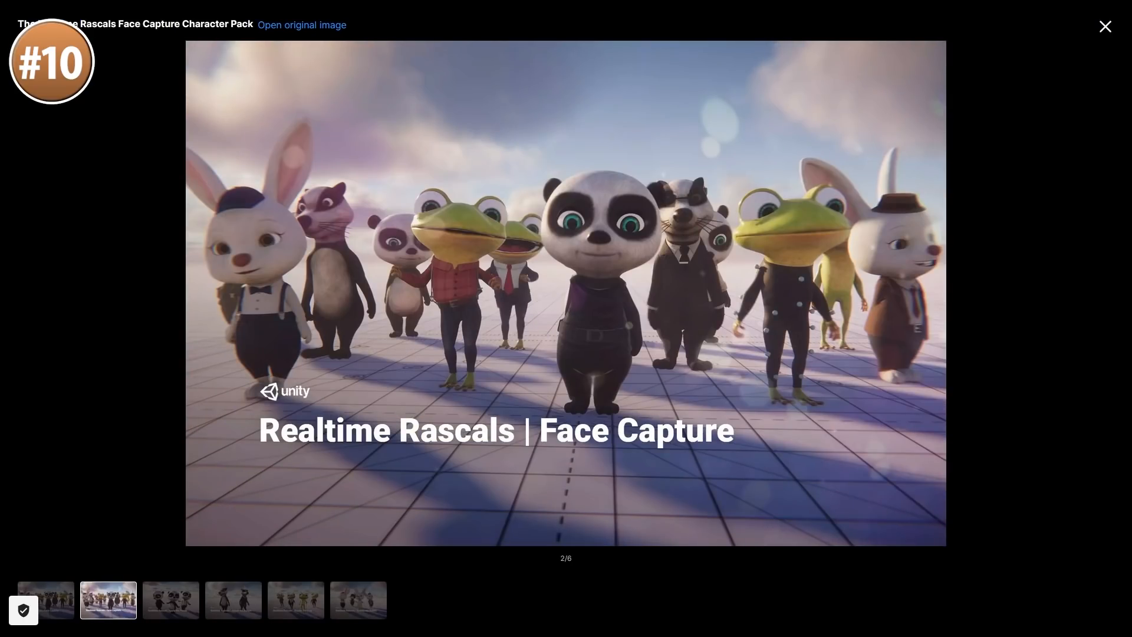
{"action": "left_click", "coordinate": [234, 600]}
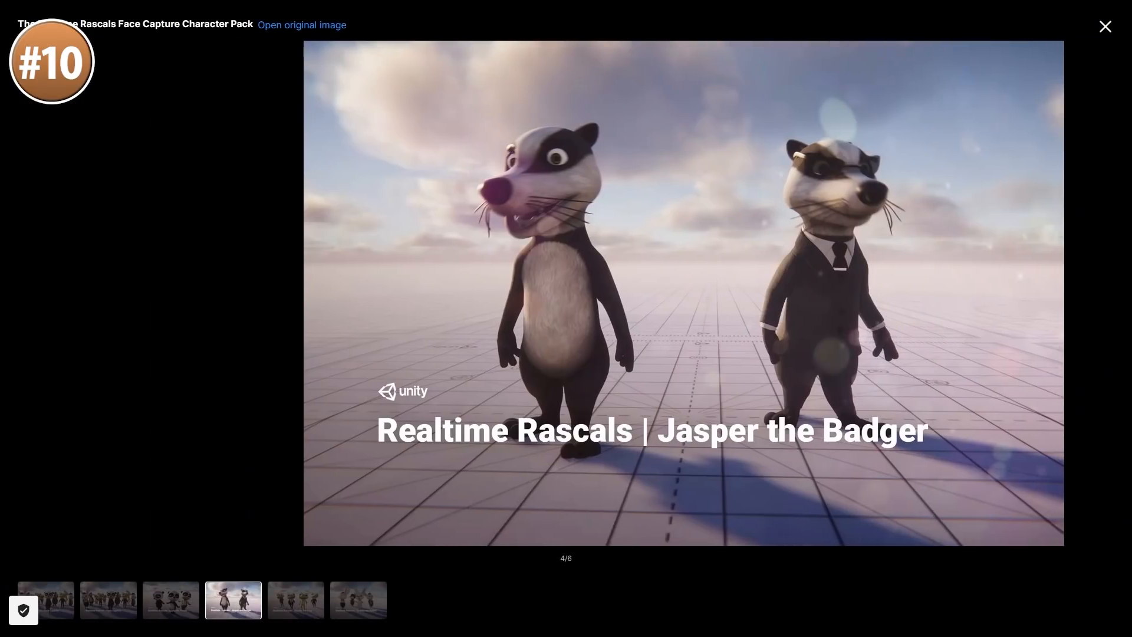
{"action": "left_click", "coordinate": [295, 600]}
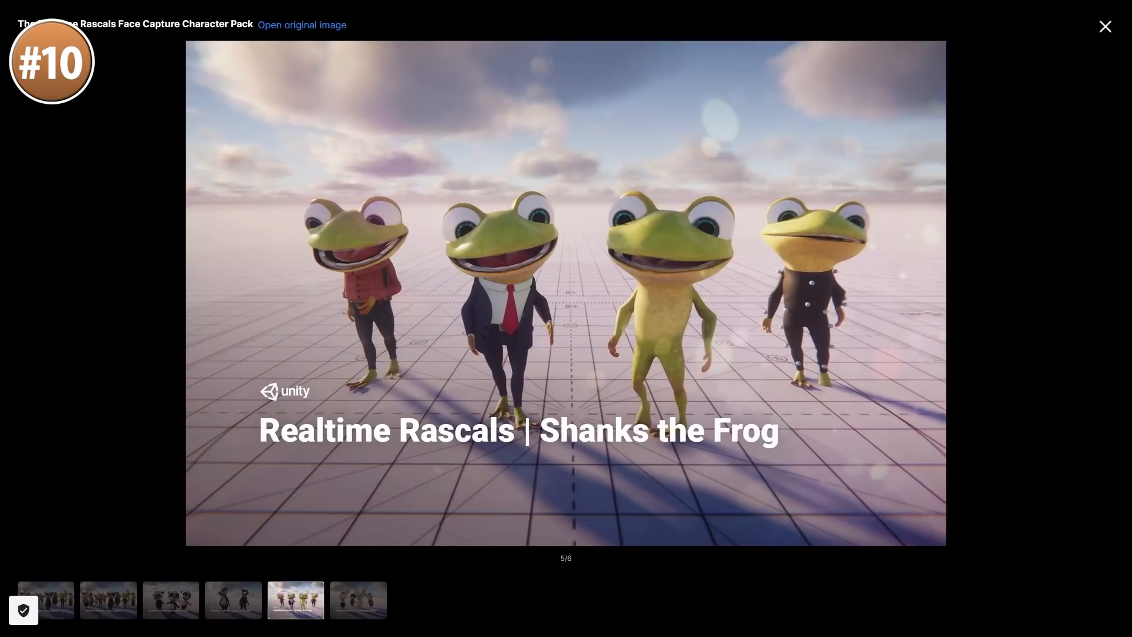
{"action": "left_click", "coordinate": [359, 600]}
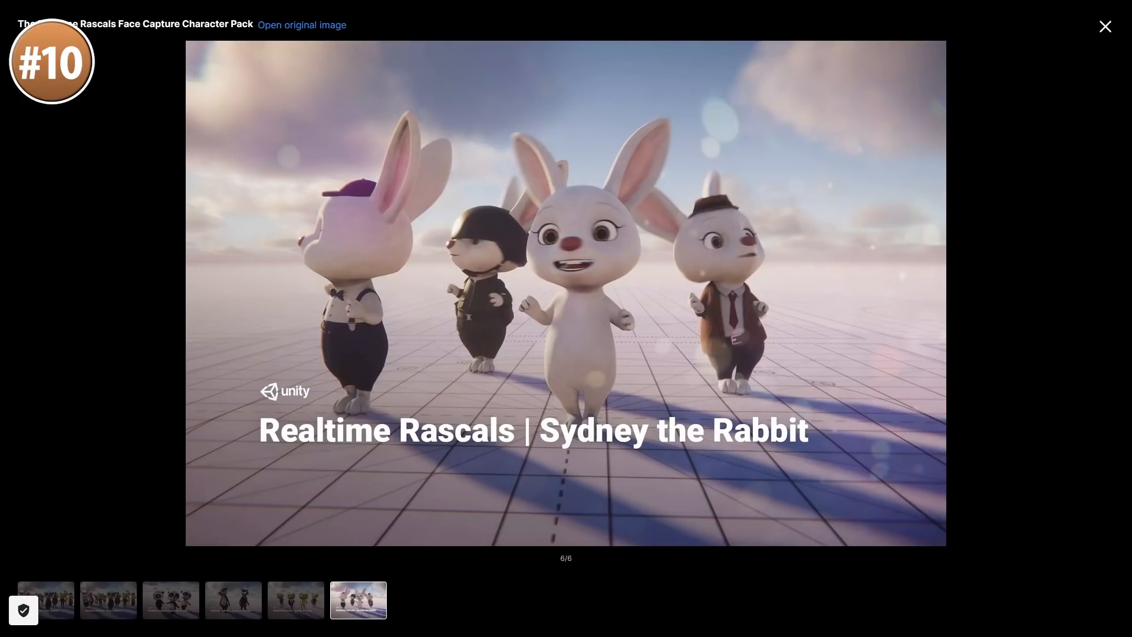
Revisit the group image, Apple the Panda and Jasper the Badger, end on Sydney the Rabbit, and close the gallery.
{"action": "left_click", "coordinate": [108, 600]}
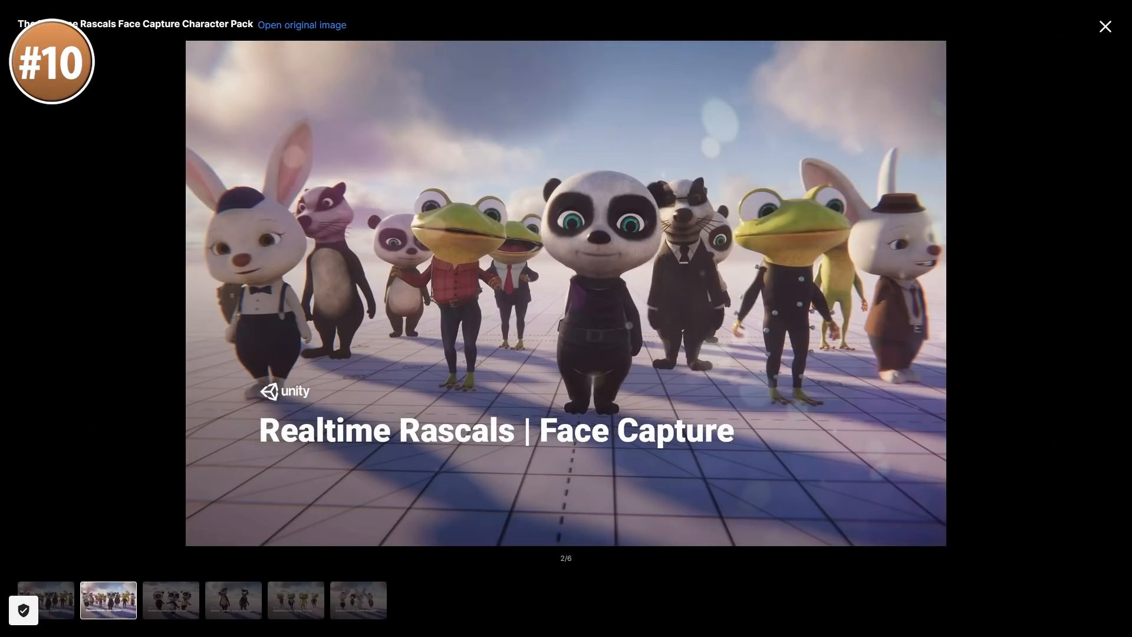
{"action": "left_click", "coordinate": [170, 600]}
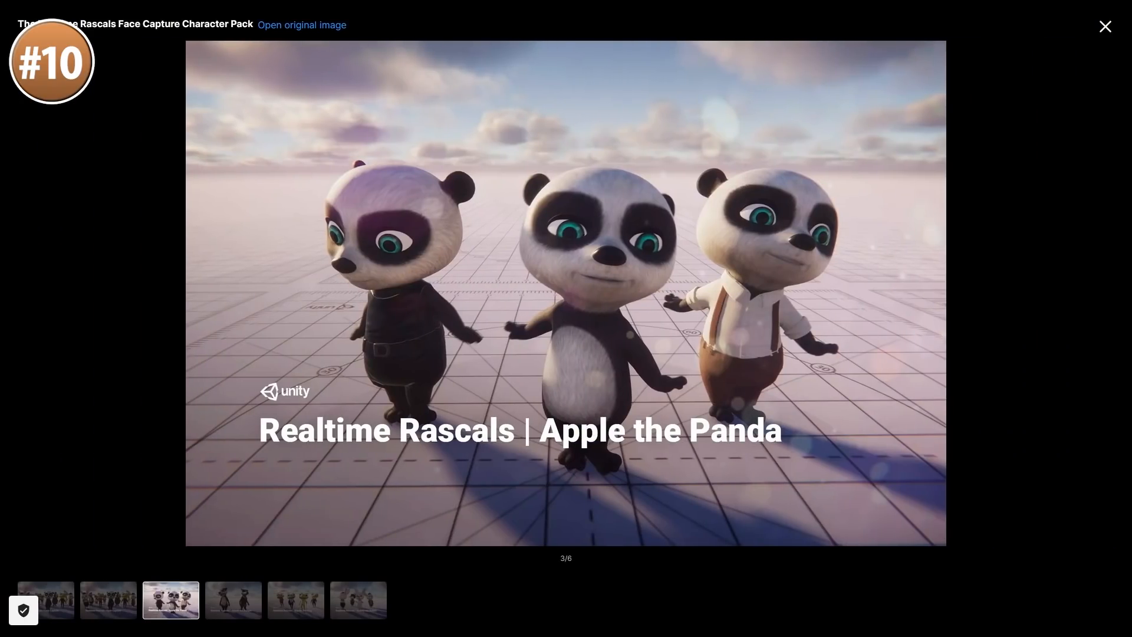
{"action": "left_click", "coordinate": [232, 599]}
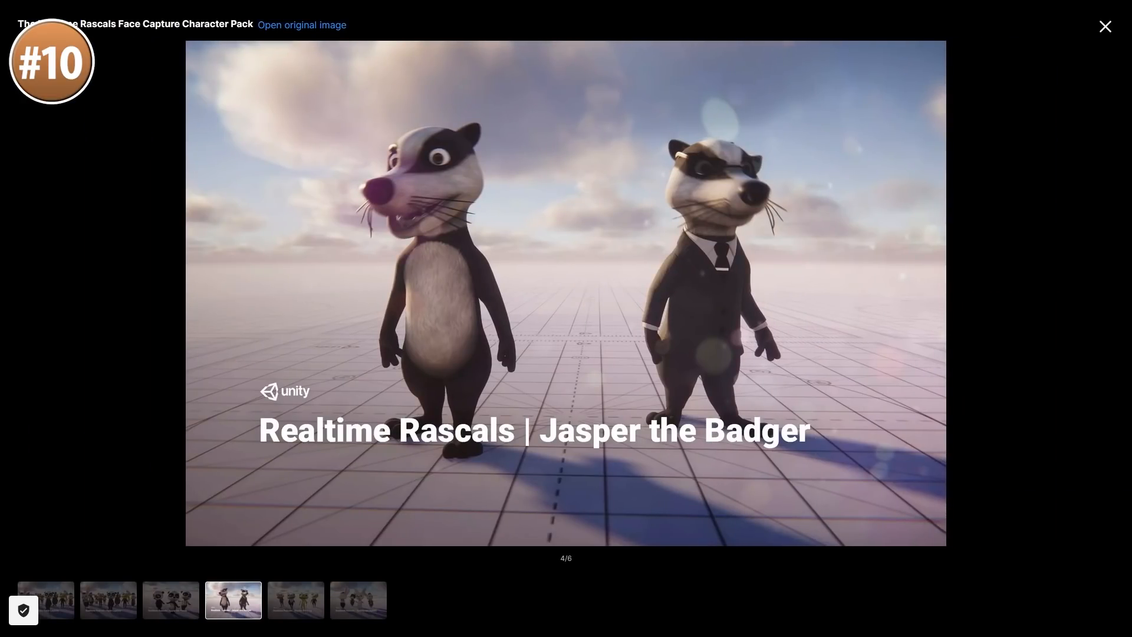
{"action": "left_click", "coordinate": [358, 599]}
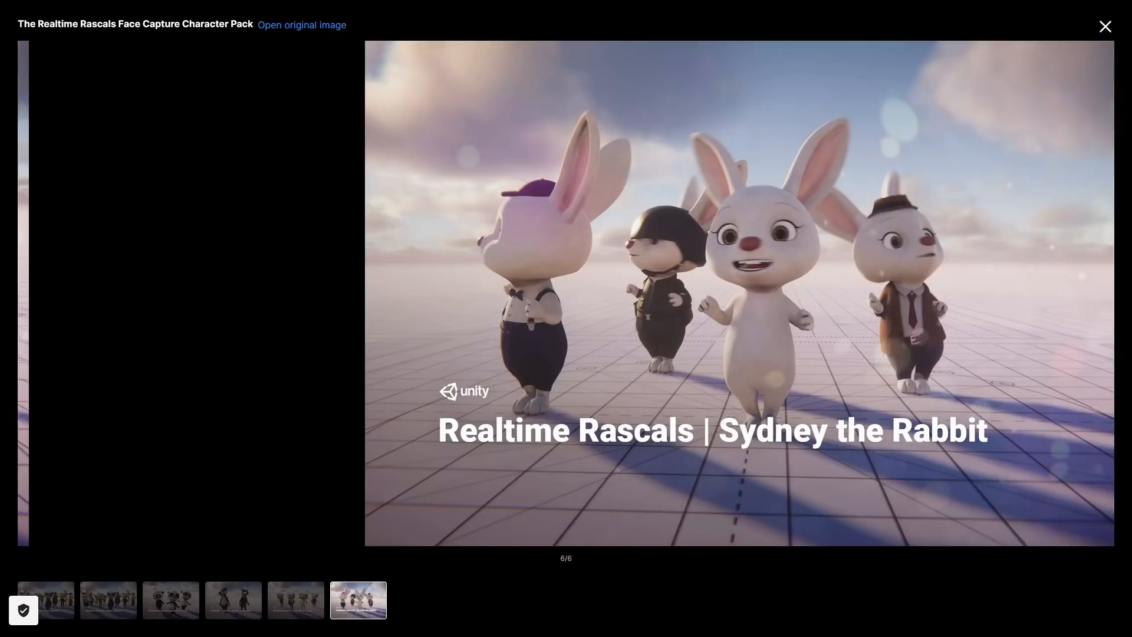
{"action": "left_click", "coordinate": [1104, 26]}
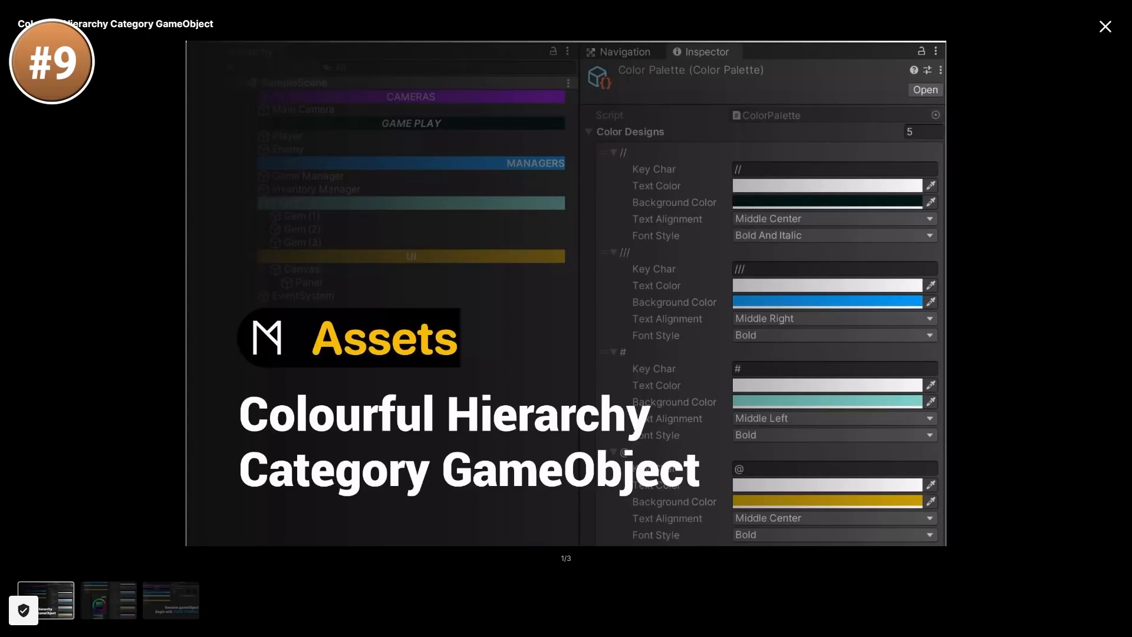
Show the first gallery image of the Colourful Hierarchy Category GameObject asset.
{"action": "left_click", "coordinate": [108, 599]}
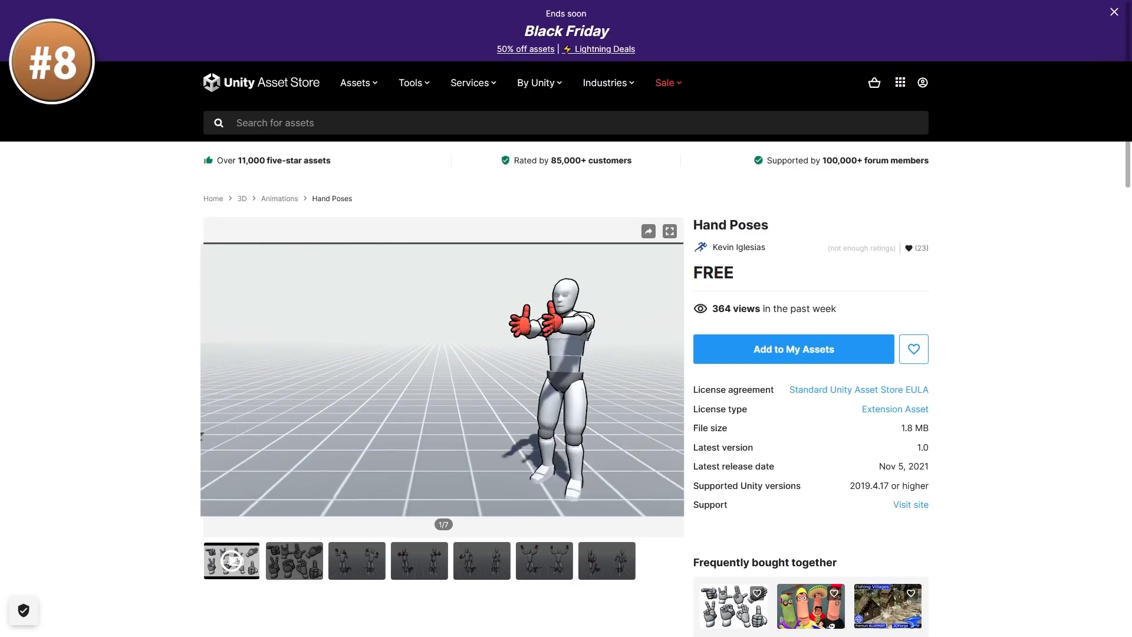
View the Hand Poses asset's main preview image by Kevin Iglesias.
{"action": "left_click", "coordinate": [668, 231]}
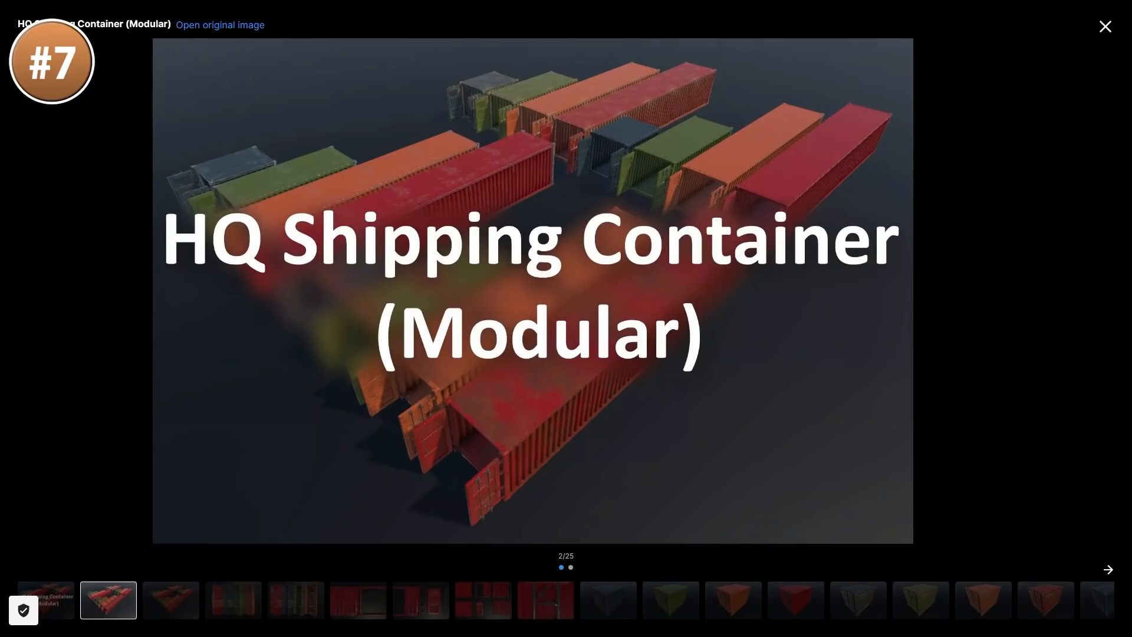
Advance through the overhead container layout, the door front view and the separated door parts, then close the gallery.
{"action": "left_click", "coordinate": [1107, 568]}
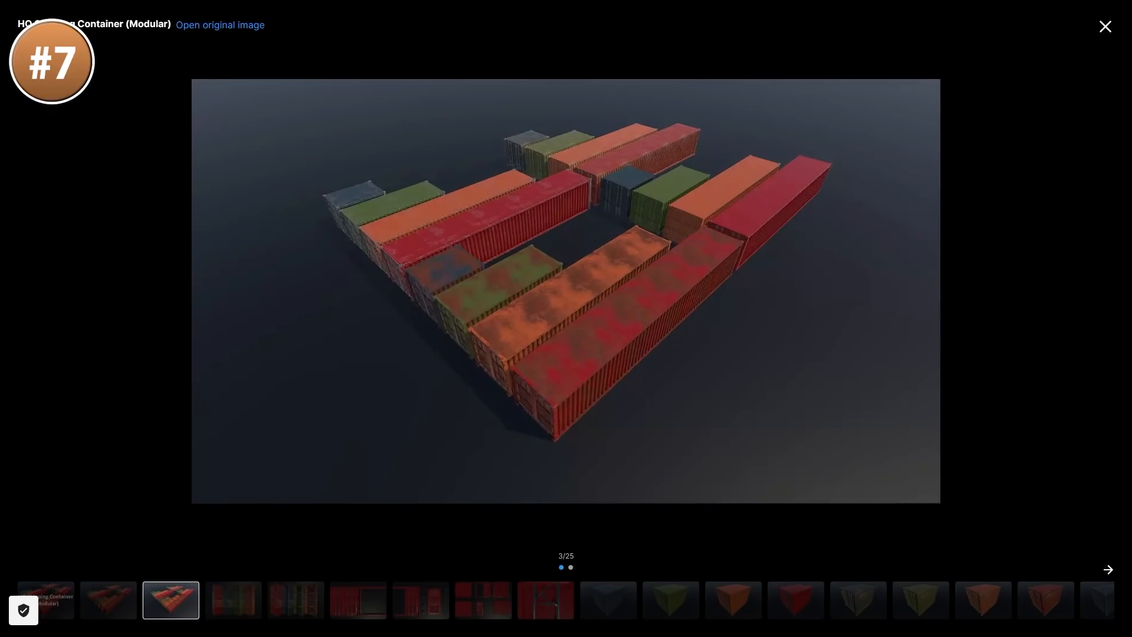
{"action": "left_click", "coordinate": [1107, 570]}
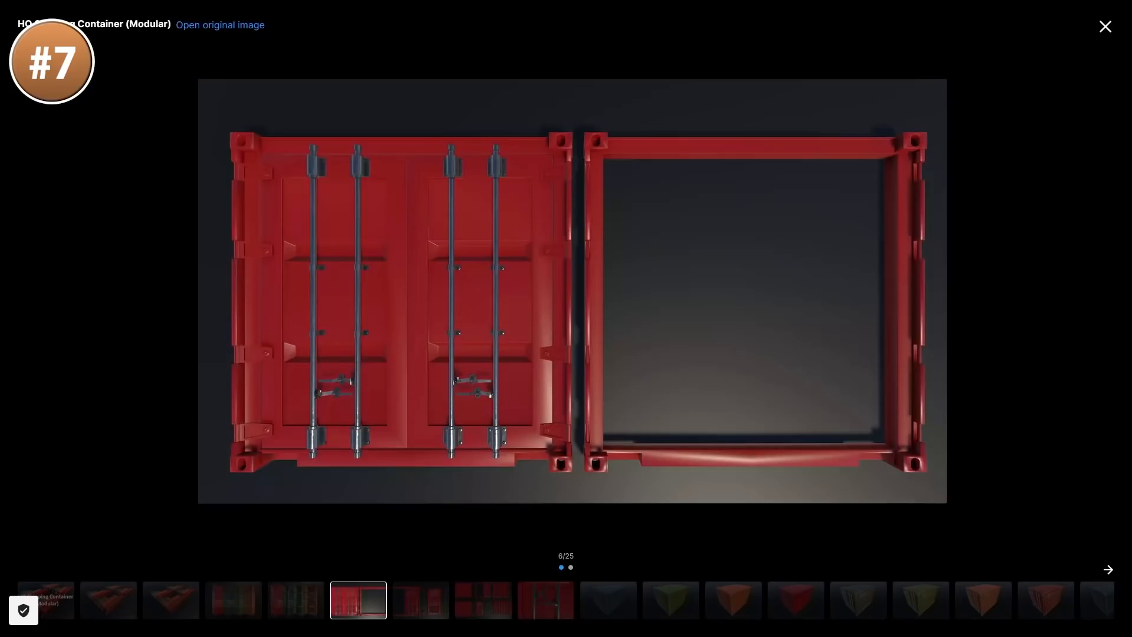
{"action": "left_click", "coordinate": [1108, 570]}
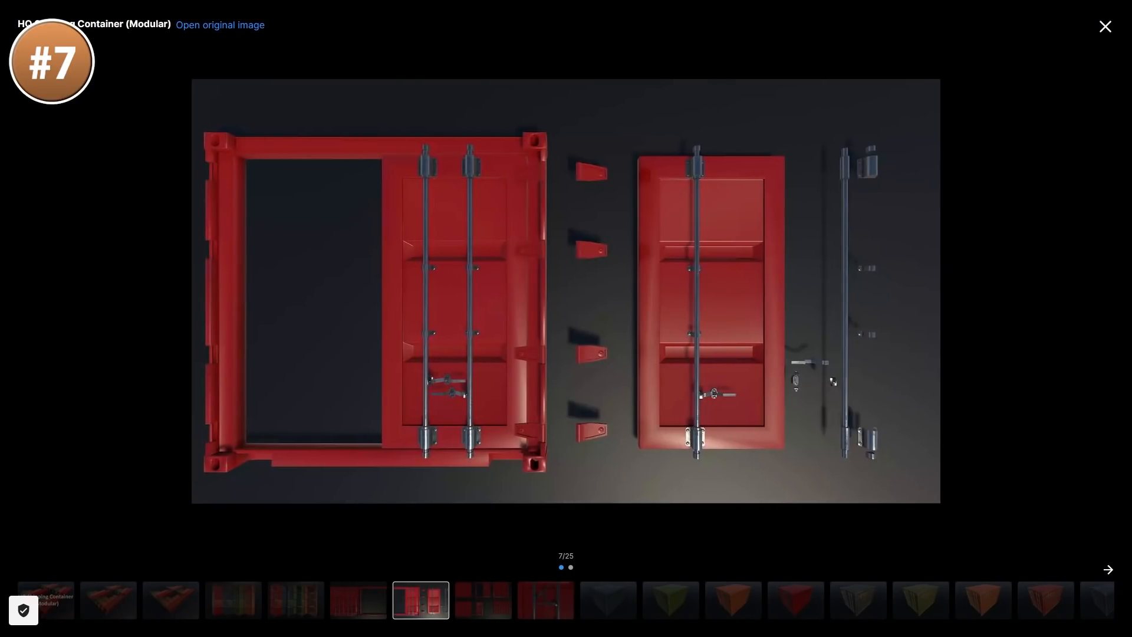
{"action": "left_click", "coordinate": [1104, 27]}
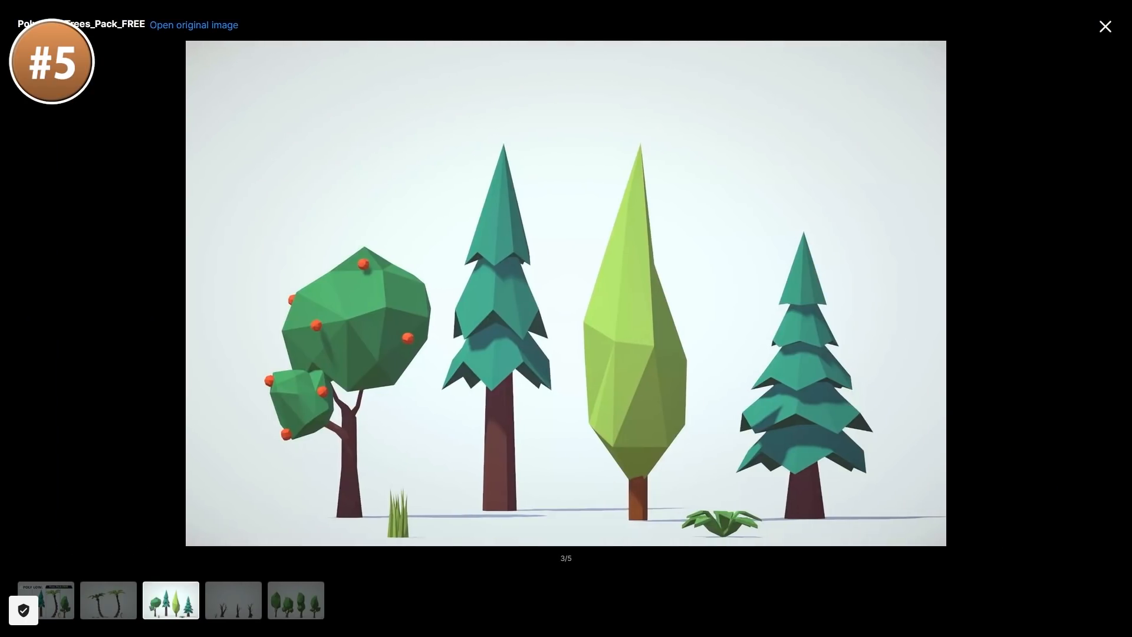
Switch between the four broadleaf trees, the palm trees and another trees pack picture.
{"action": "left_click", "coordinate": [295, 600]}
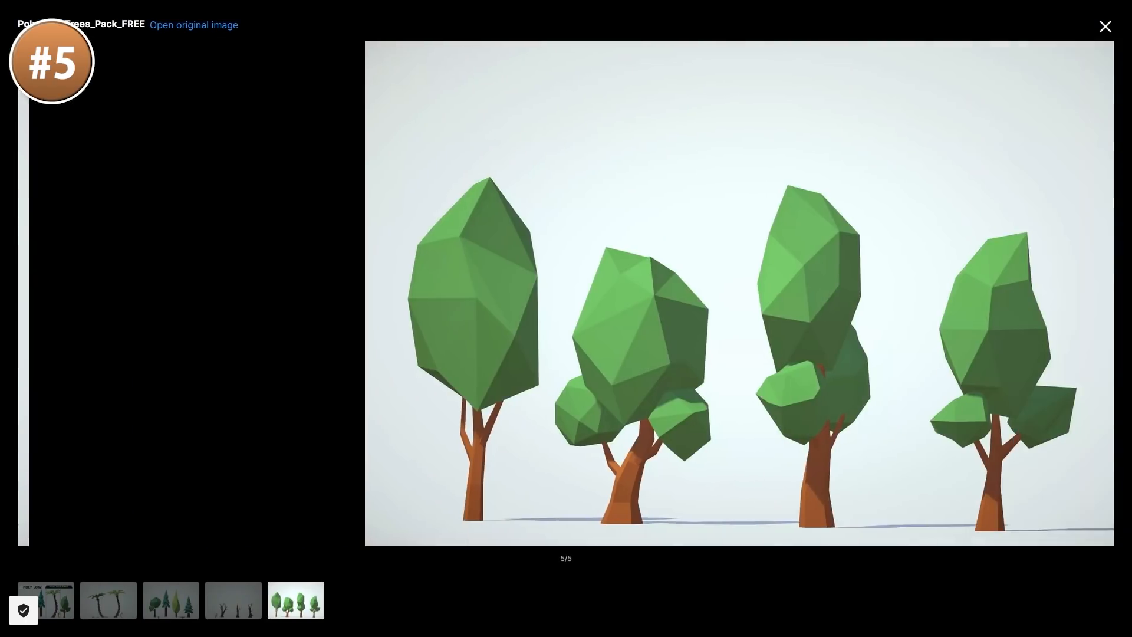
{"action": "left_click", "coordinate": [109, 600]}
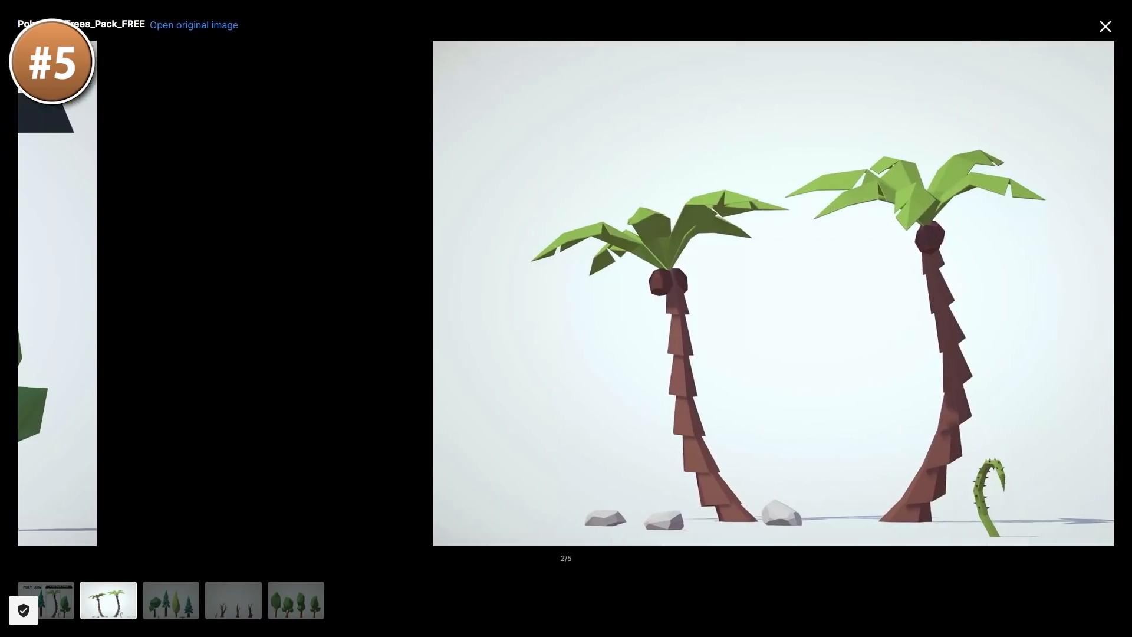
{"action": "left_click", "coordinate": [169, 600]}
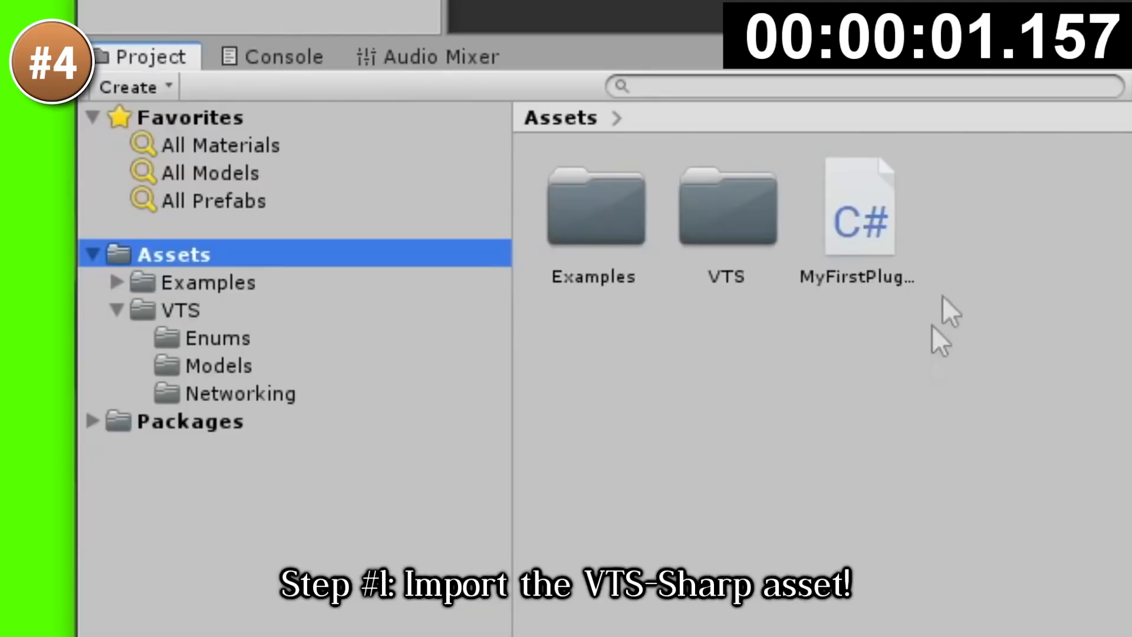
{"action": "mouse_move", "coordinate": [780, 339]}
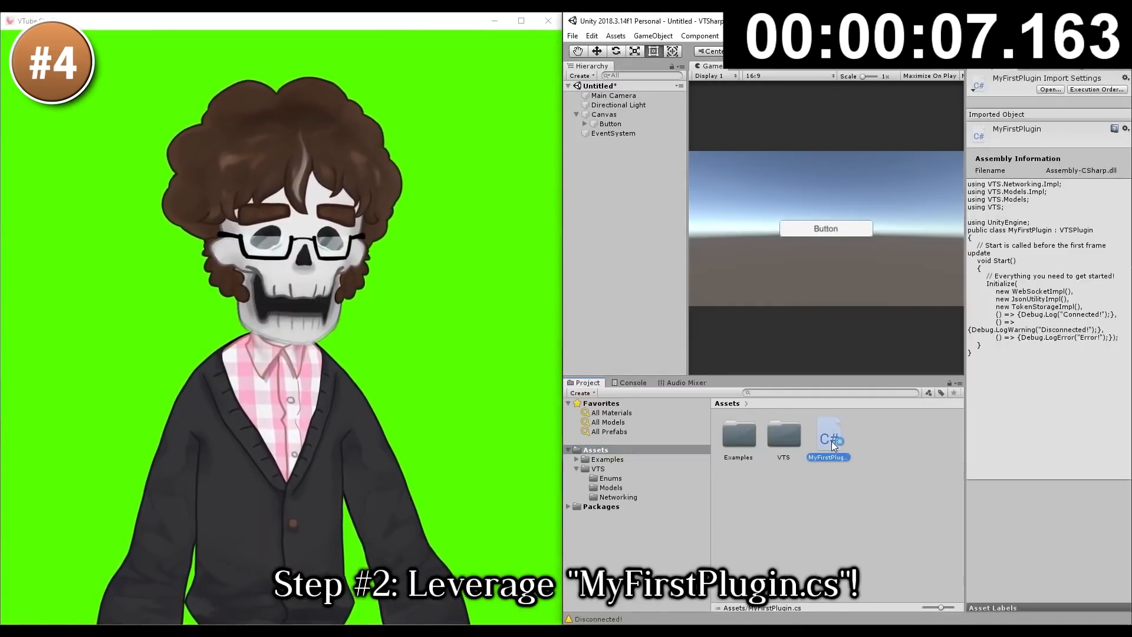
Open MyFirstPlugin.cs and start a new public method named MakeRed below Start().
{"action": "double_click", "coordinate": [828, 436]}
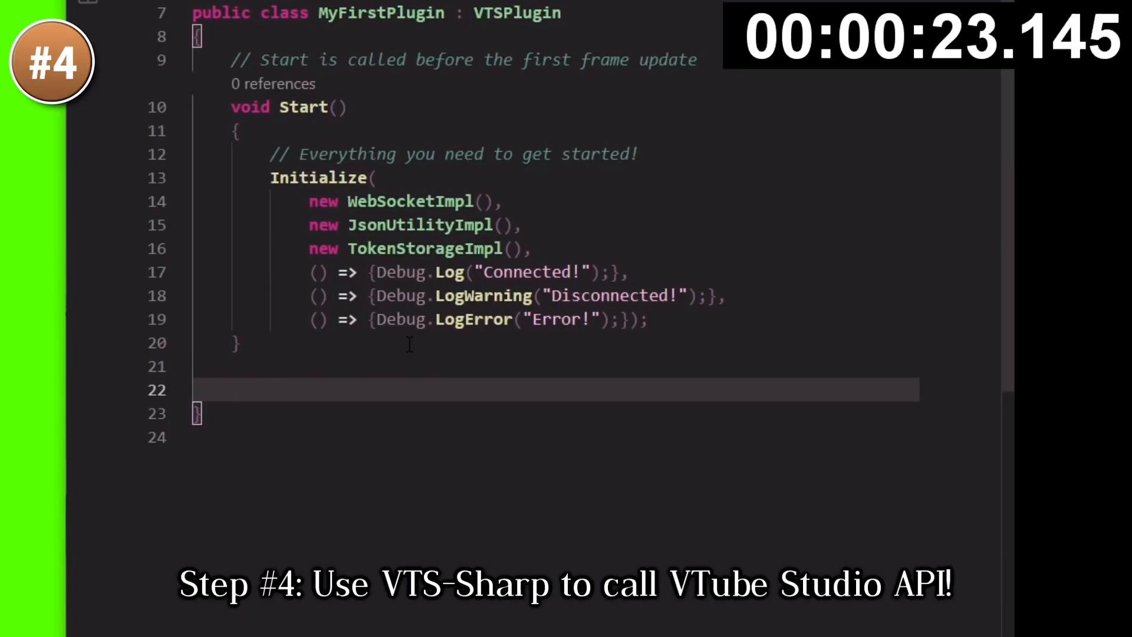
{"action": "type", "text": "public void"}
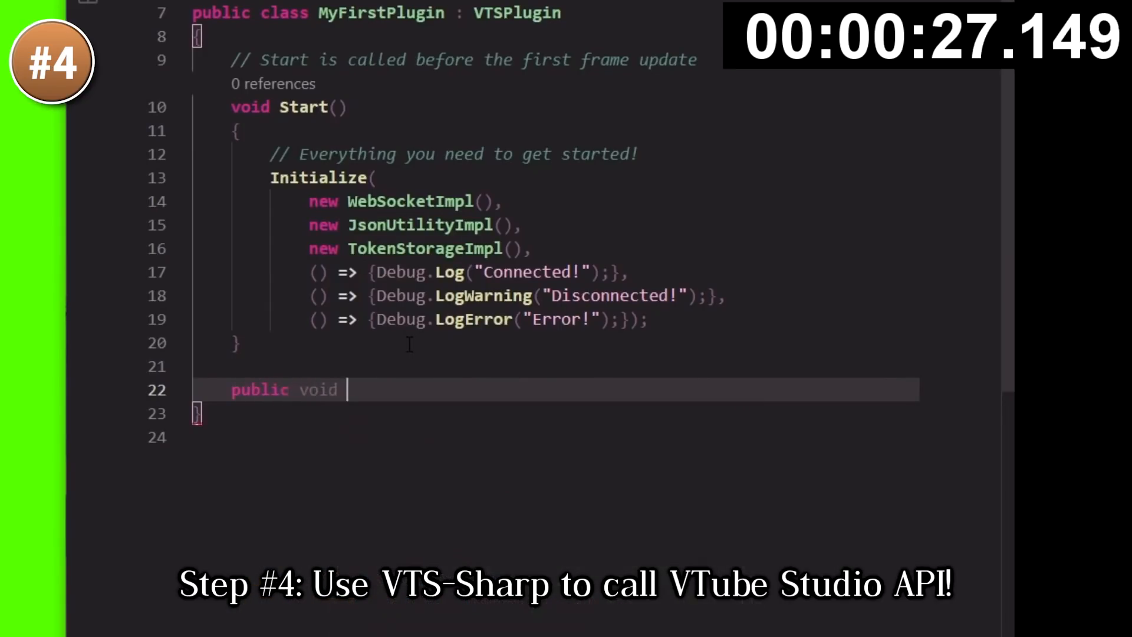
{"action": "type", "text": "MakeRed"}
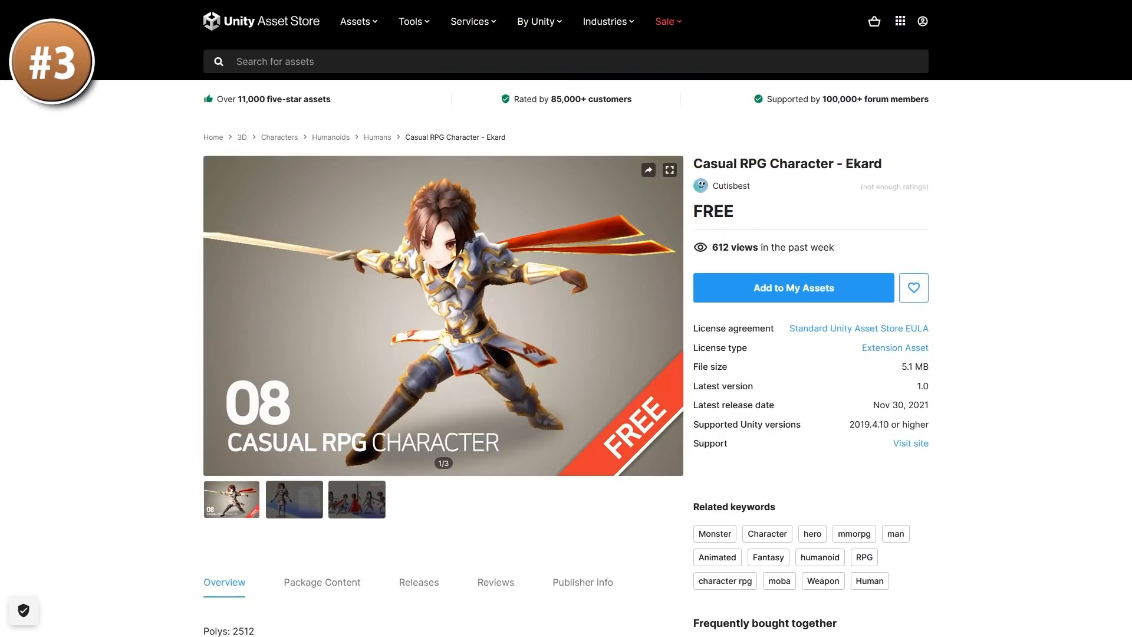
View the Ekard character pictures full-screen through the wireframe stats sheet to the five-pose action picture.
{"action": "left_click", "coordinate": [668, 169]}
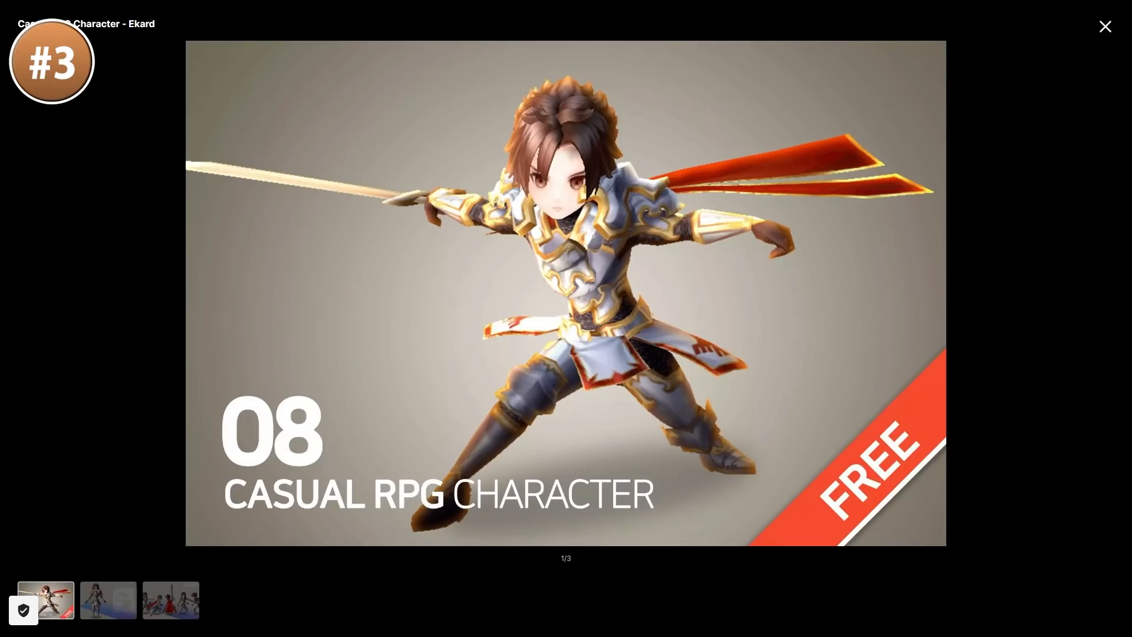
{"action": "left_click", "coordinate": [108, 599]}
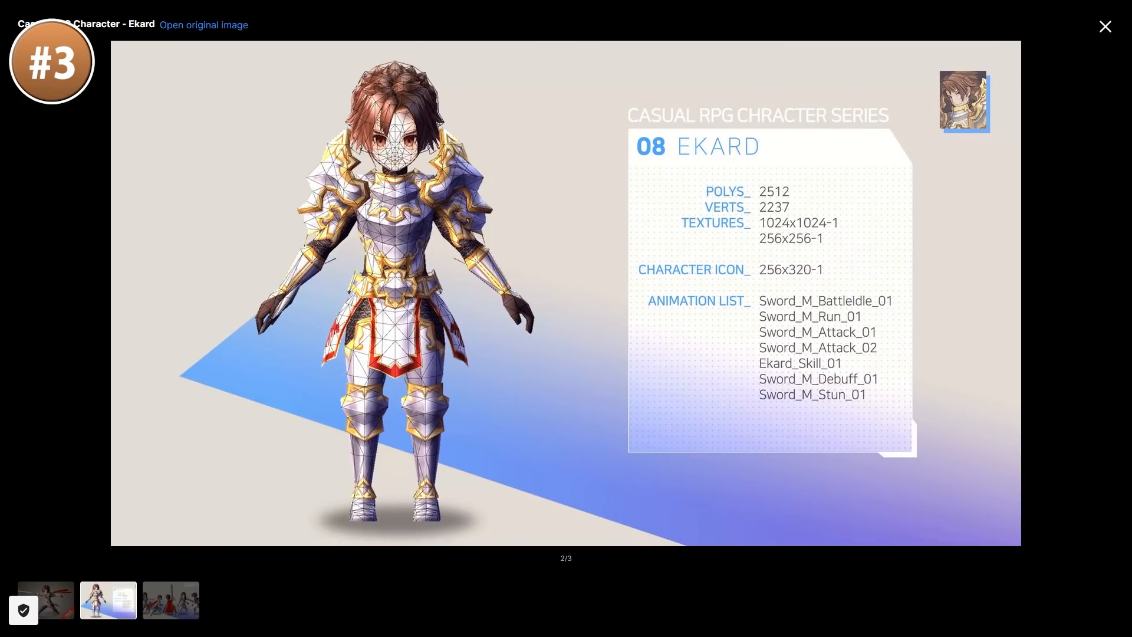
{"action": "left_click", "coordinate": [170, 600]}
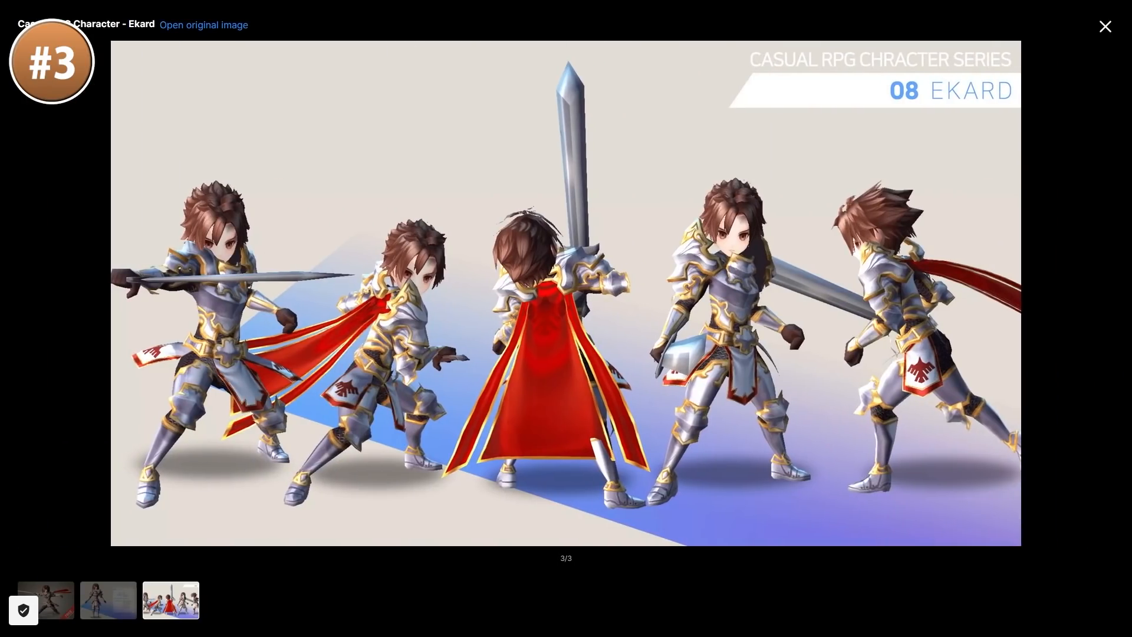
Cycle again from the first character picture through the stats sheet to the five-pose picture.
{"action": "left_click", "coordinate": [43, 600]}
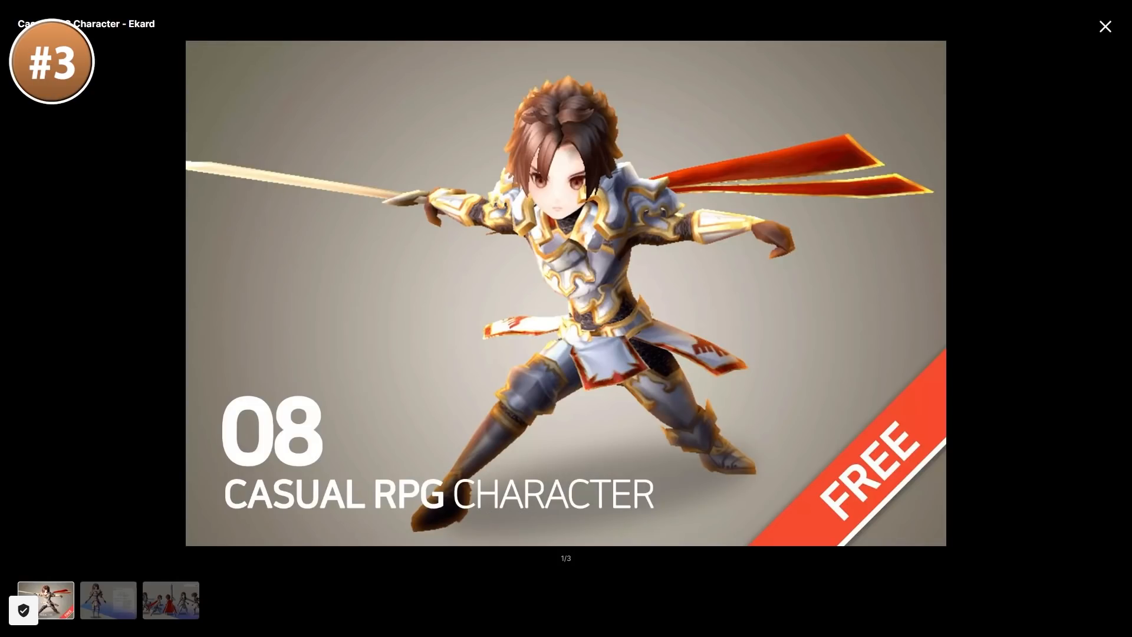
{"action": "left_click", "coordinate": [108, 600]}
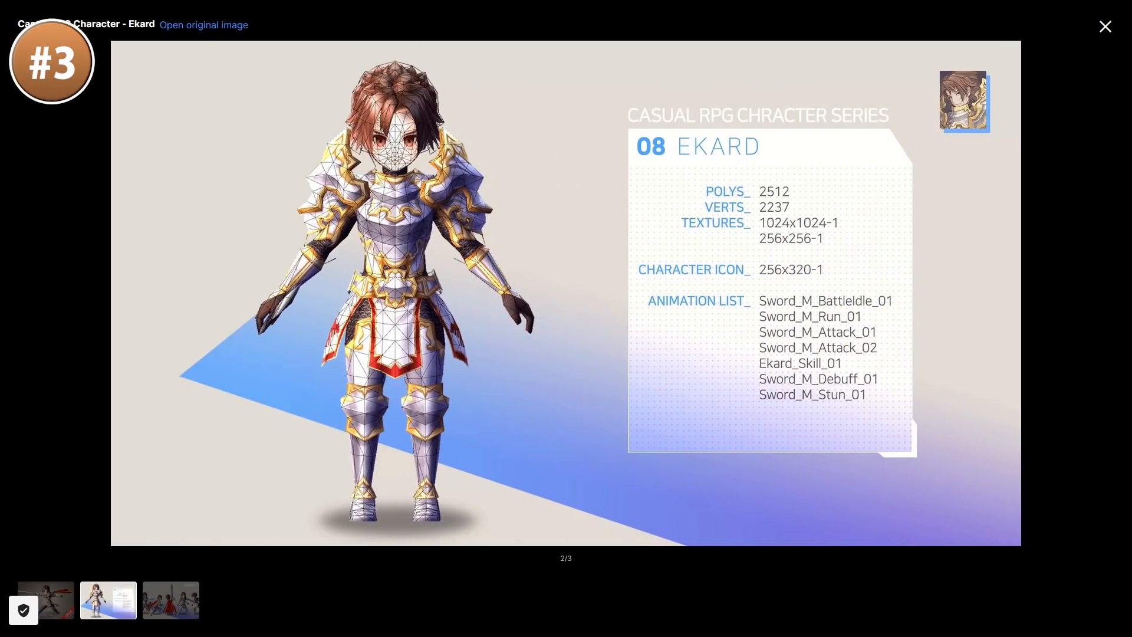
{"action": "left_click", "coordinate": [169, 600]}
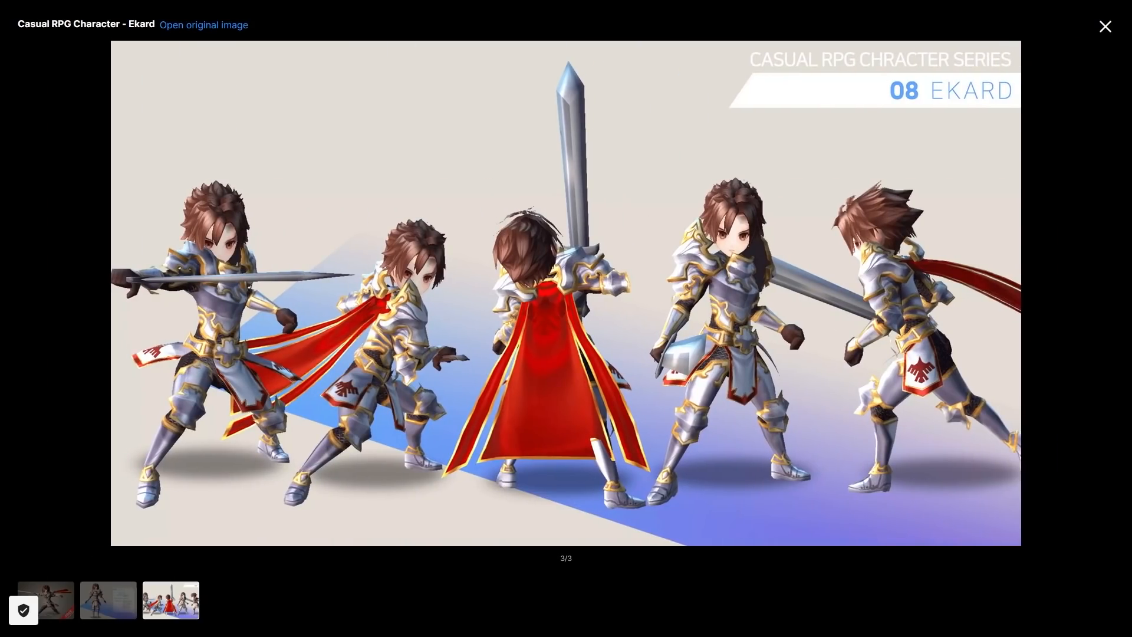
Close the gallery and move to the Curve Designer asset page's main image.
{"action": "left_click", "coordinate": [1103, 27]}
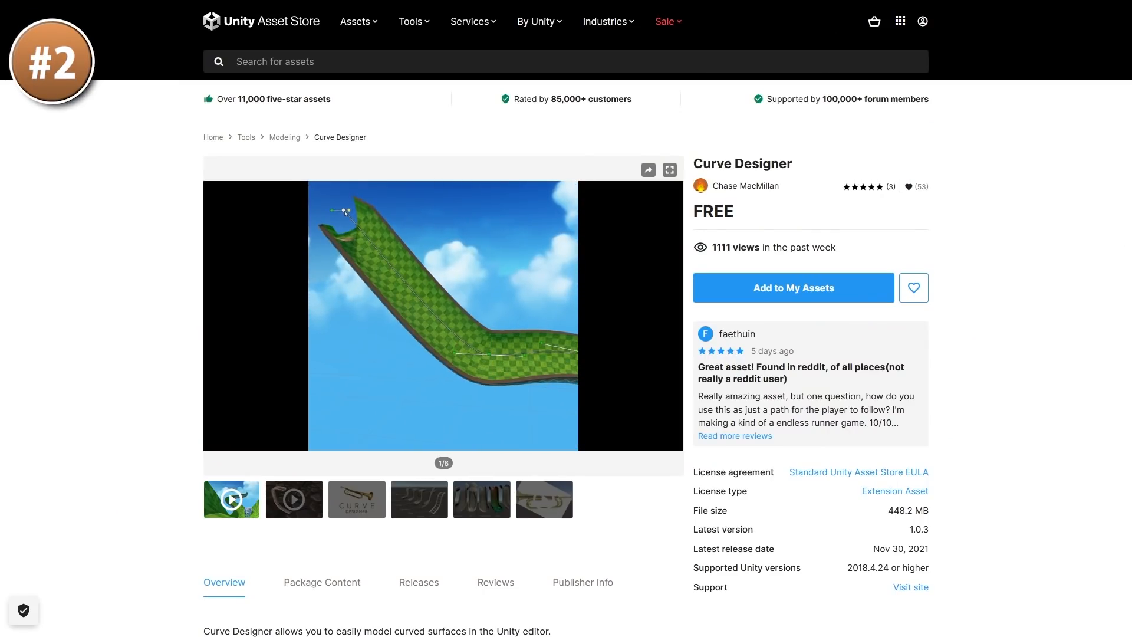
{"action": "left_click", "coordinate": [669, 168]}
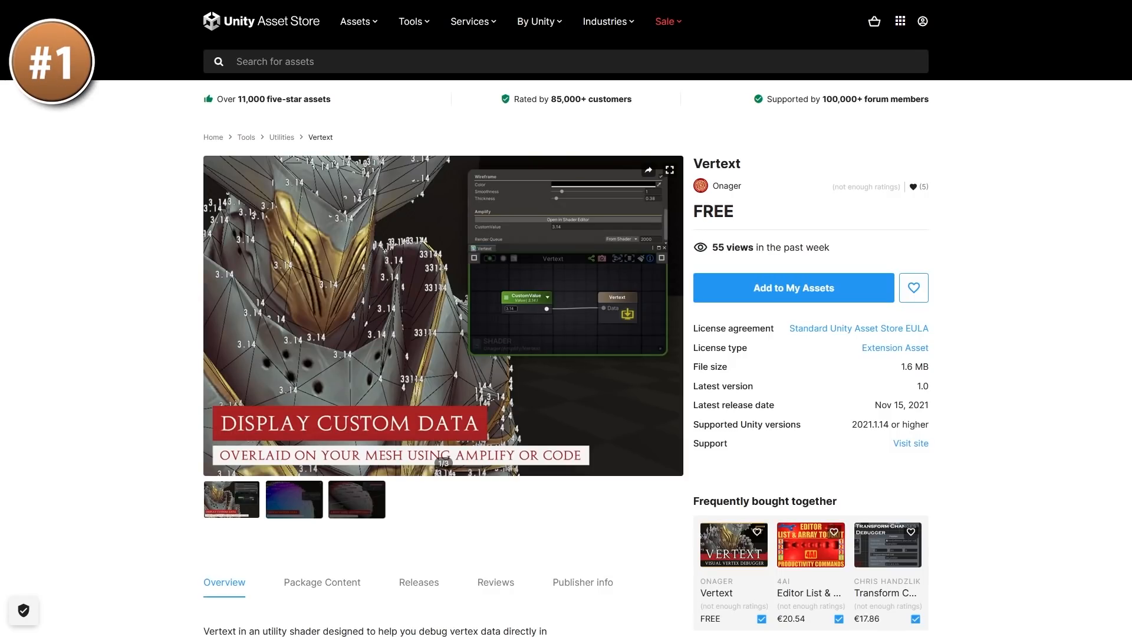
View the Vertext pictures full-screen, through the vertex data debugging picture to the next one.
{"action": "left_click", "coordinate": [667, 170]}
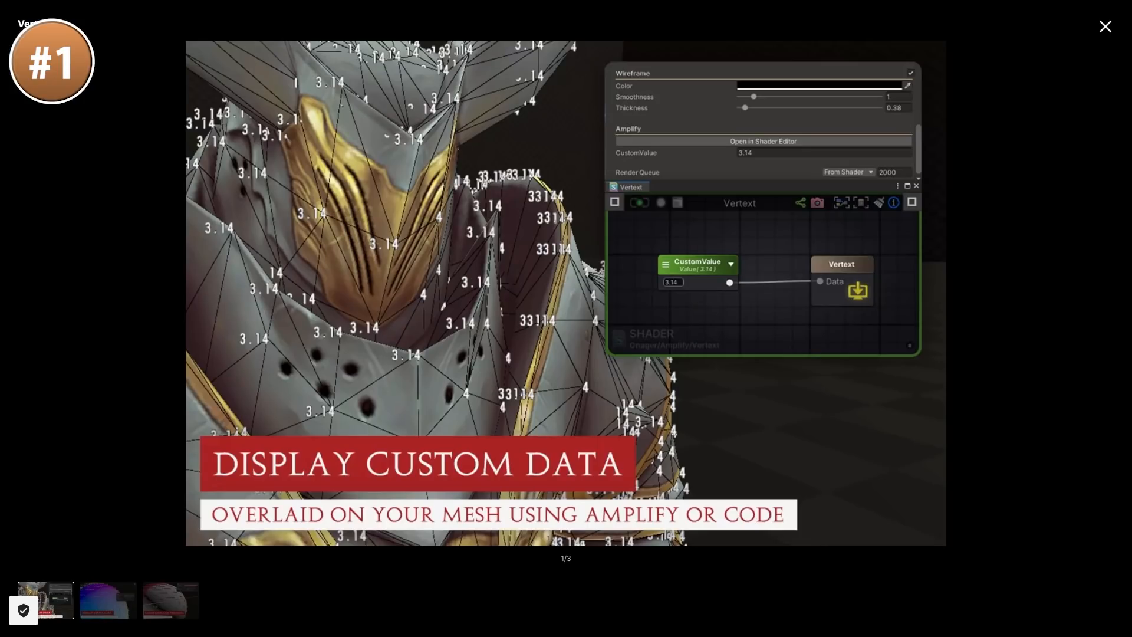
{"action": "left_click", "coordinate": [107, 600]}
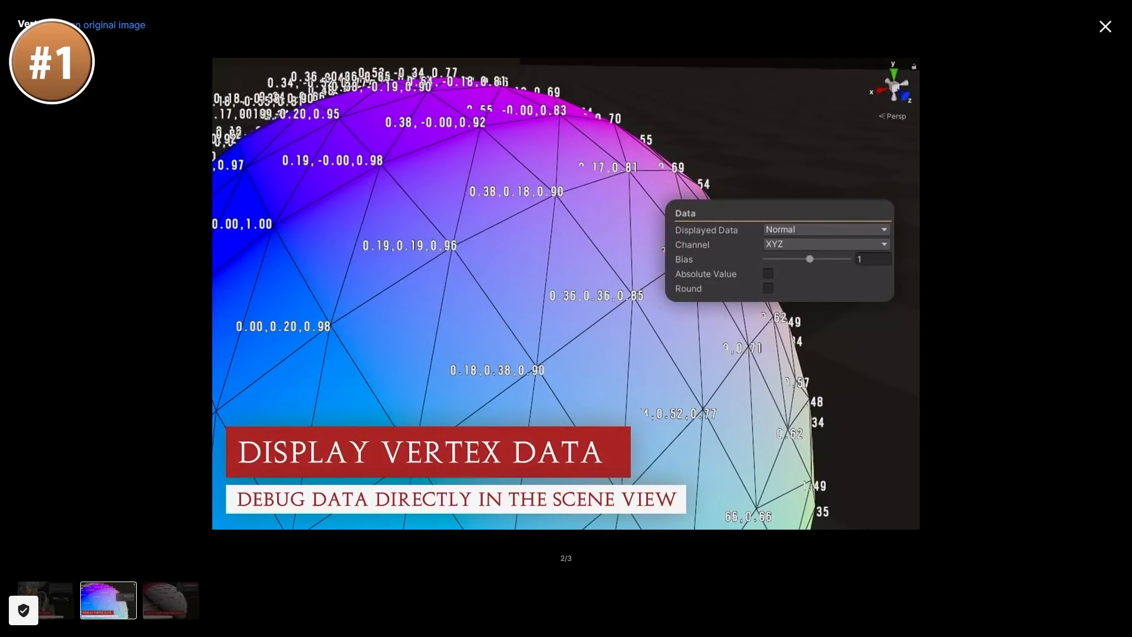
{"action": "left_click", "coordinate": [170, 600]}
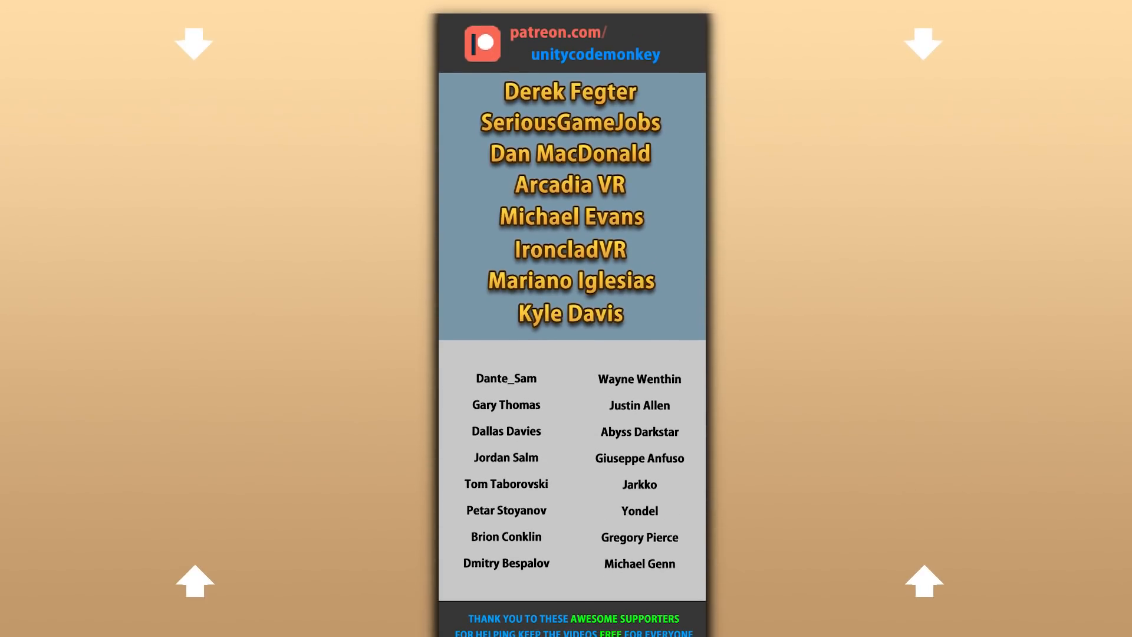
Scroll down the Patreon supporters credits to reveal the full thank-you list.
{"action": "scroll", "scroll_direction": "down", "scroll_amount": 3}
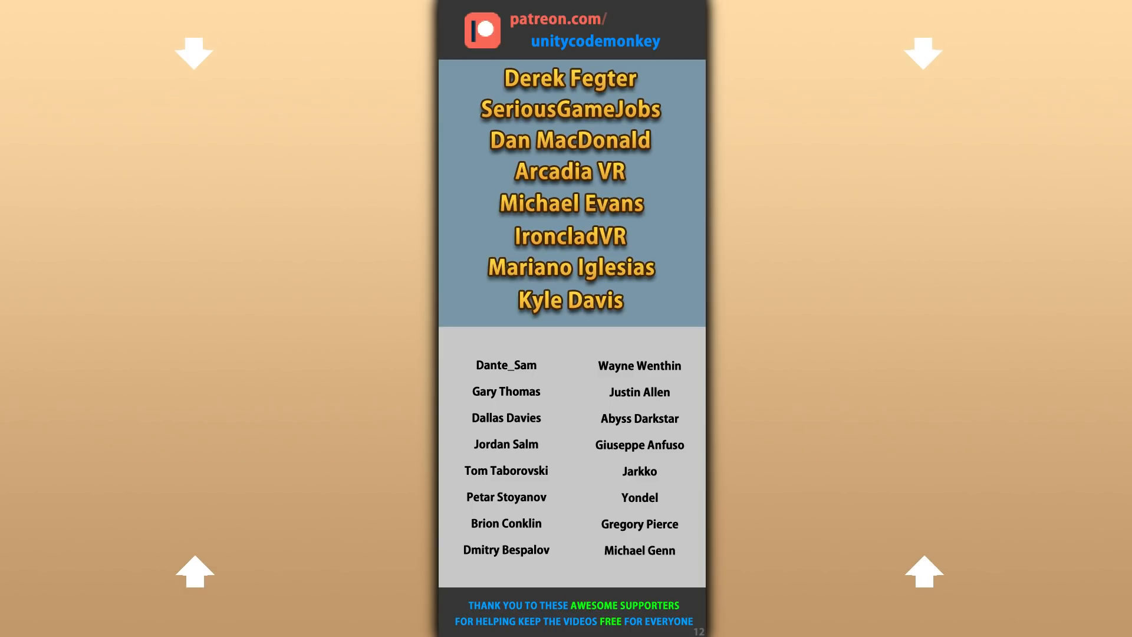